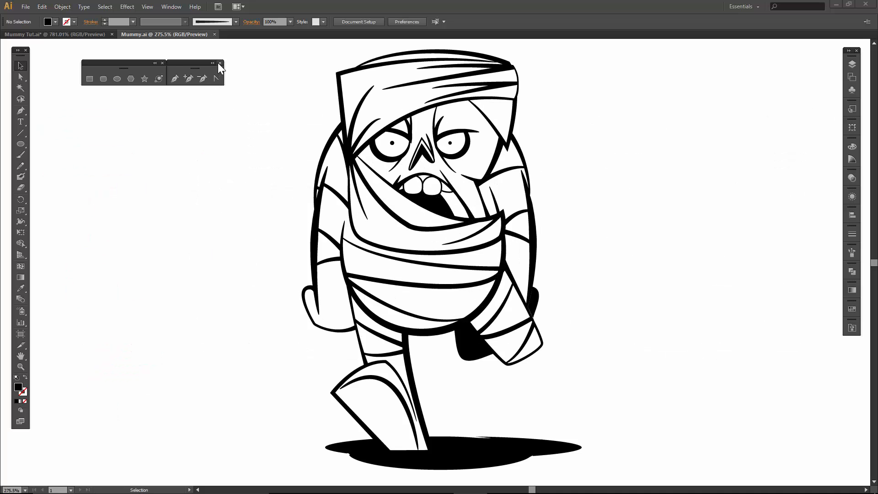
Close the floating Pen tools and Shape tools panels.
left_click(219, 63)
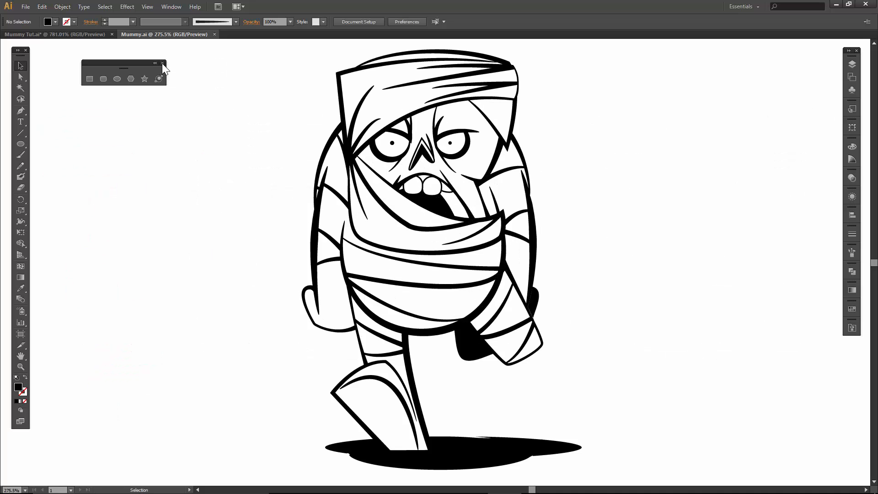
left_click(163, 63)
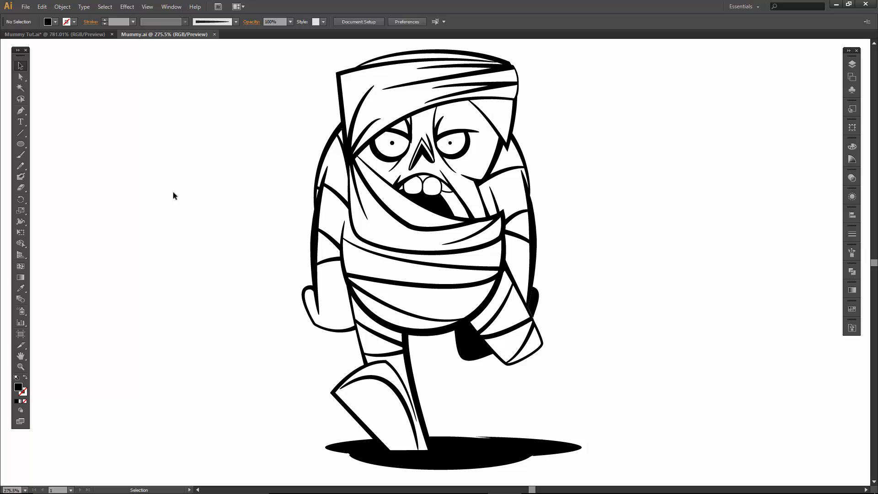
mouse_move(26, 6)
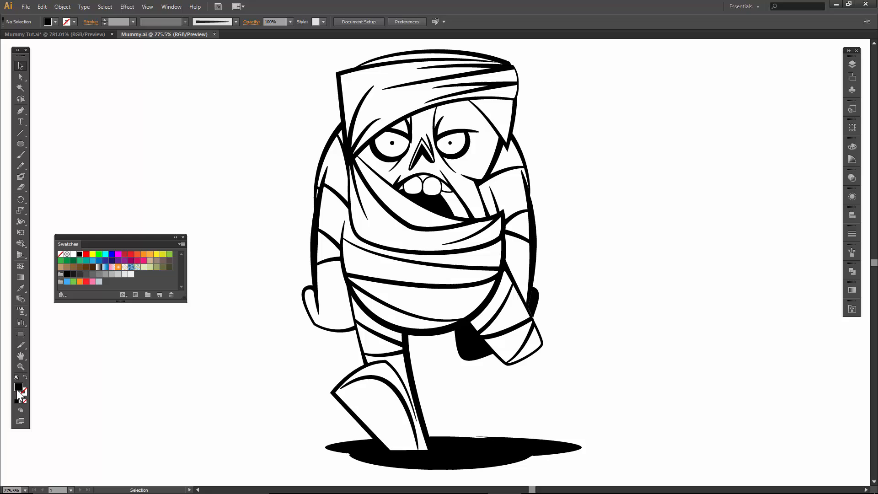
mouse_move(47, 367)
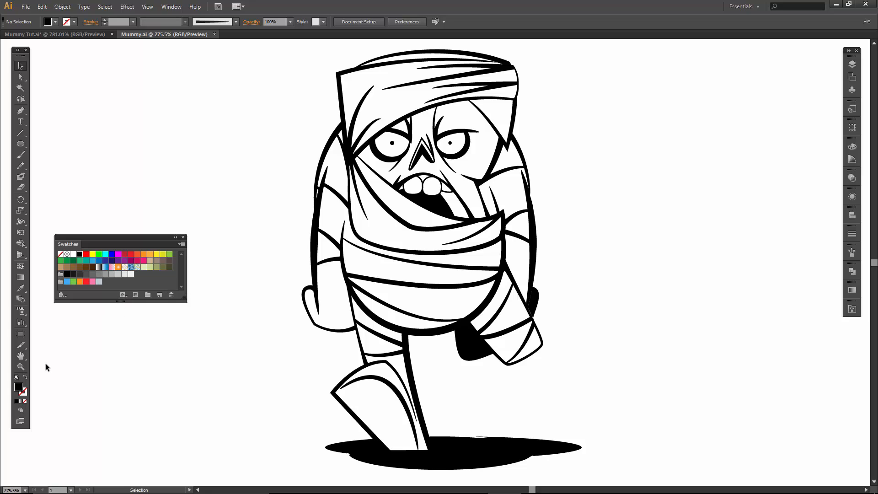
mouse_move(18, 387)
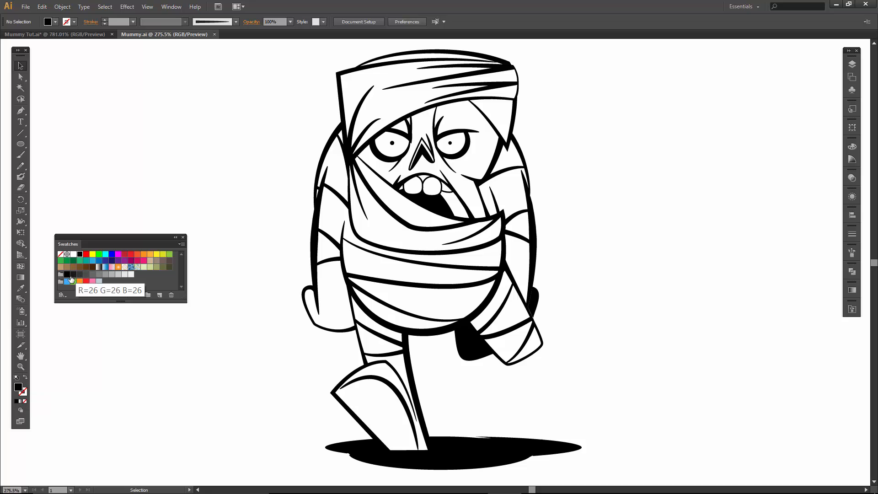
mouse_move(127, 274)
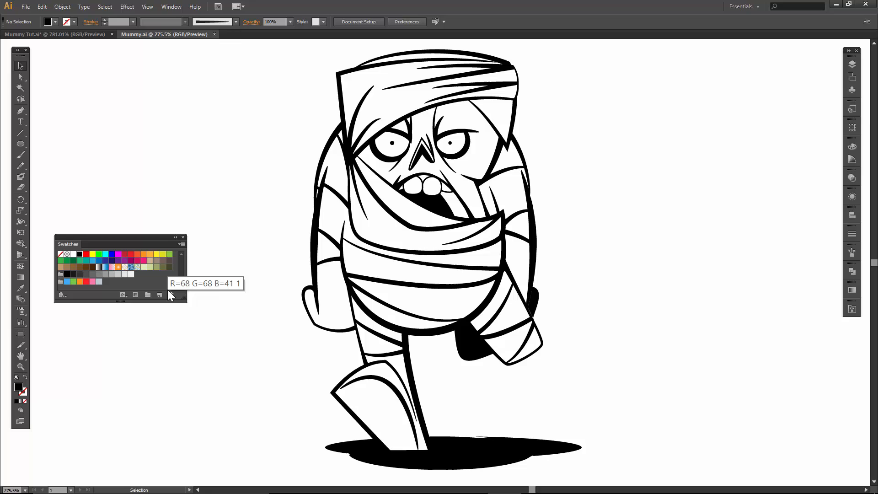
mouse_move(172, 309)
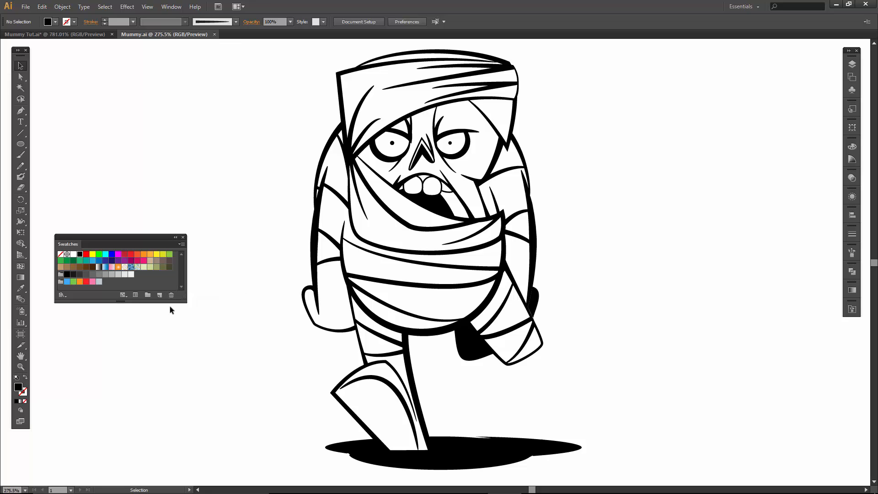
mouse_move(302, 272)
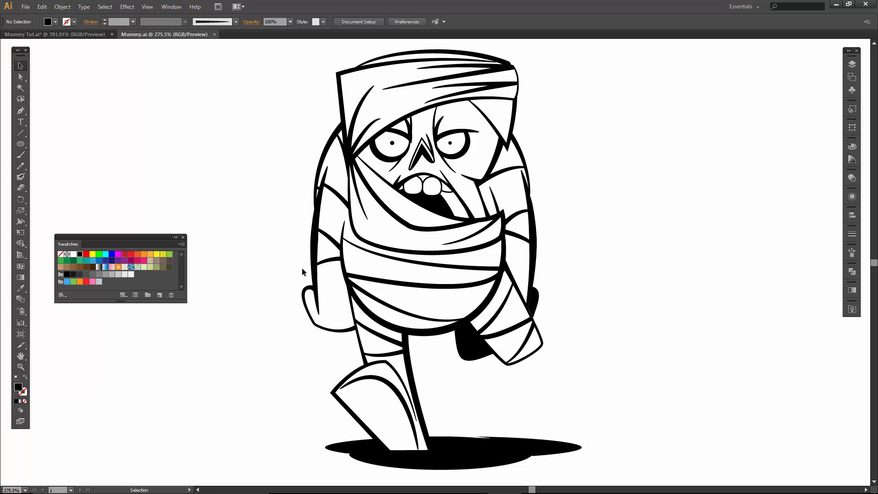
Convert the selected mummy line art into a Live Paint group, then deselect it.
left_click(62, 6)
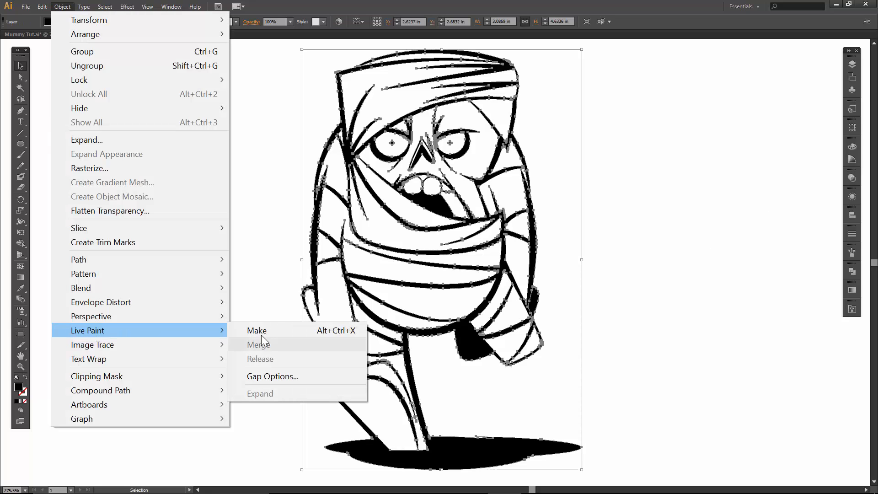
left_click(257, 330)
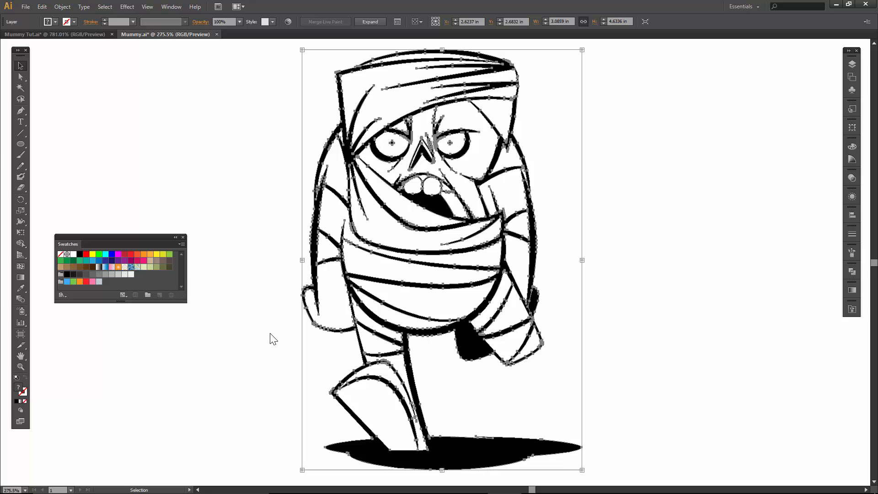
left_click(274, 334)
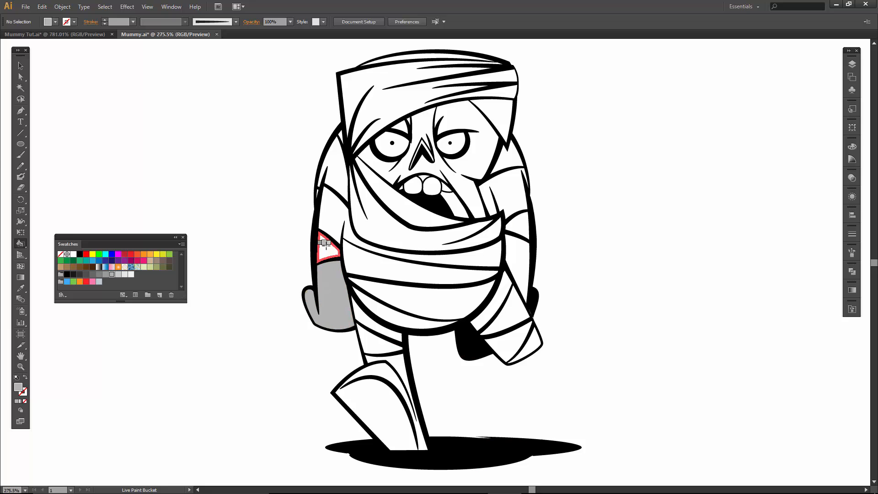
Fill the wrapping beside the left arm and the raised arm's bands with gray.
left_click(353, 210)
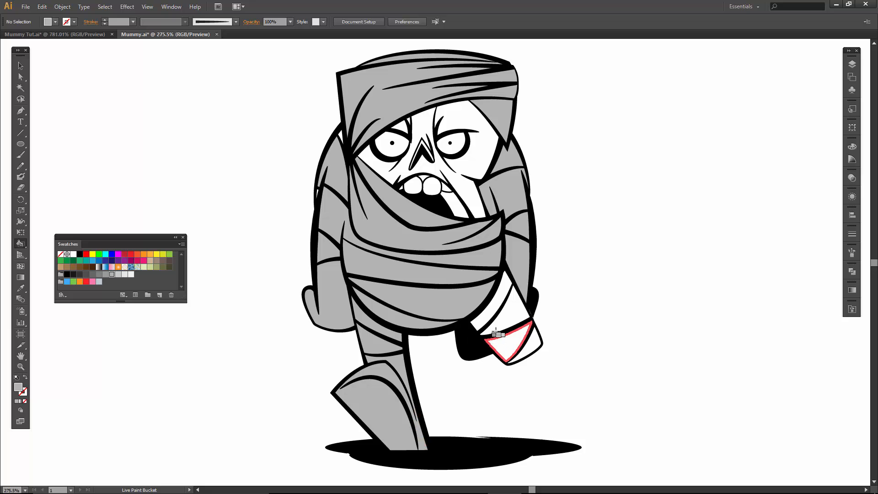
left_click(500, 334)
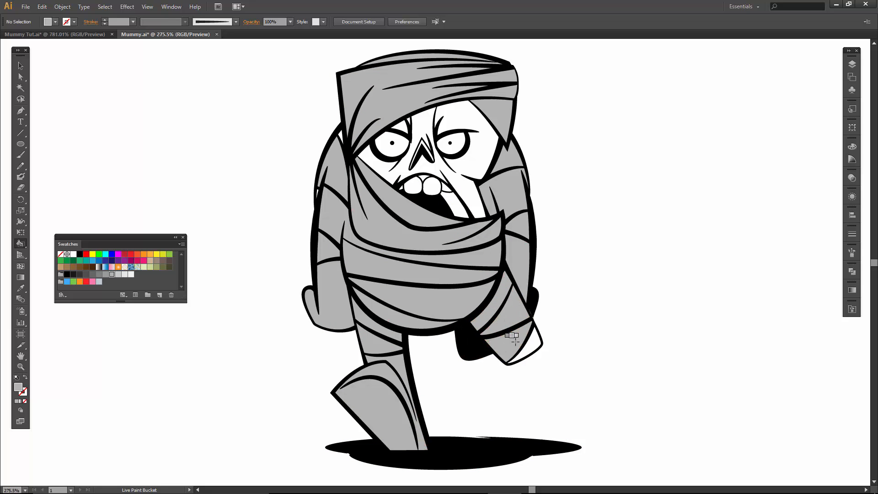
left_click(512, 336)
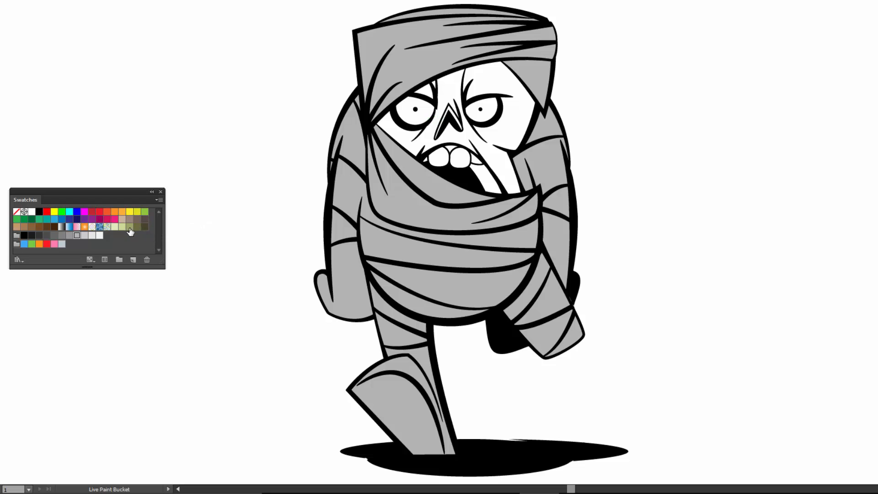
Paint the face regions pale green and the inside of the mouth darker olive green.
left_click(403, 128)
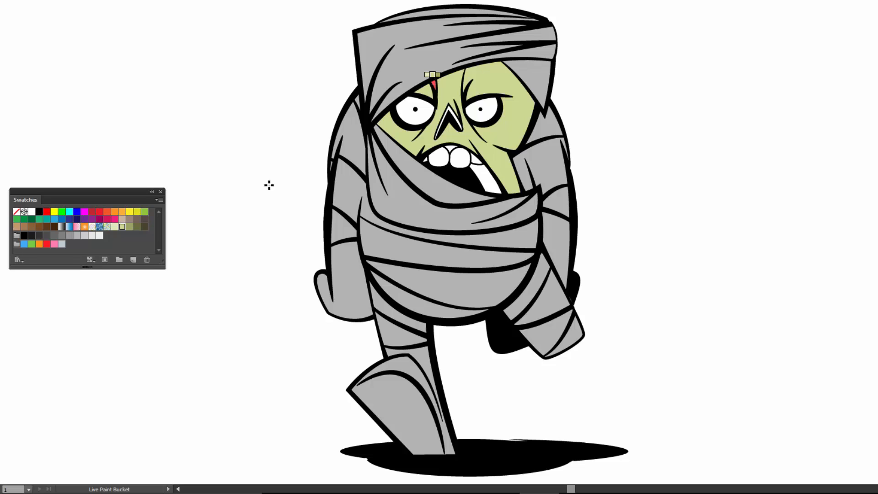
left_click(459, 110)
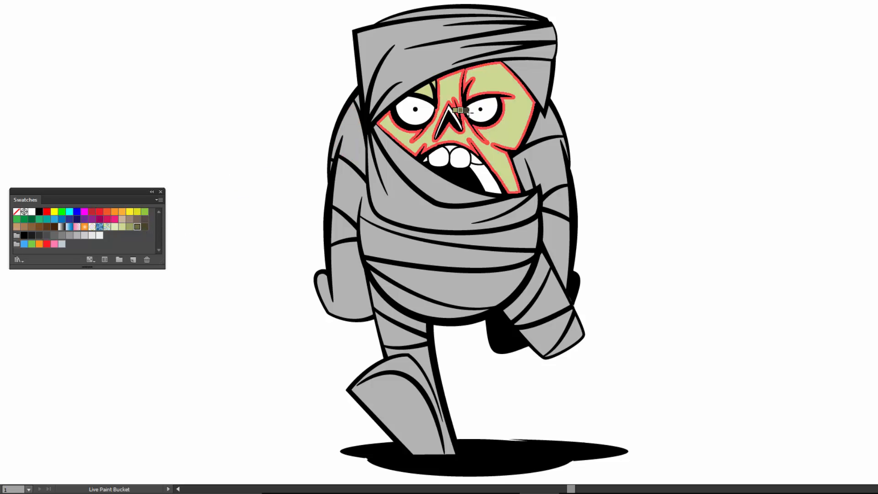
left_click(453, 112)
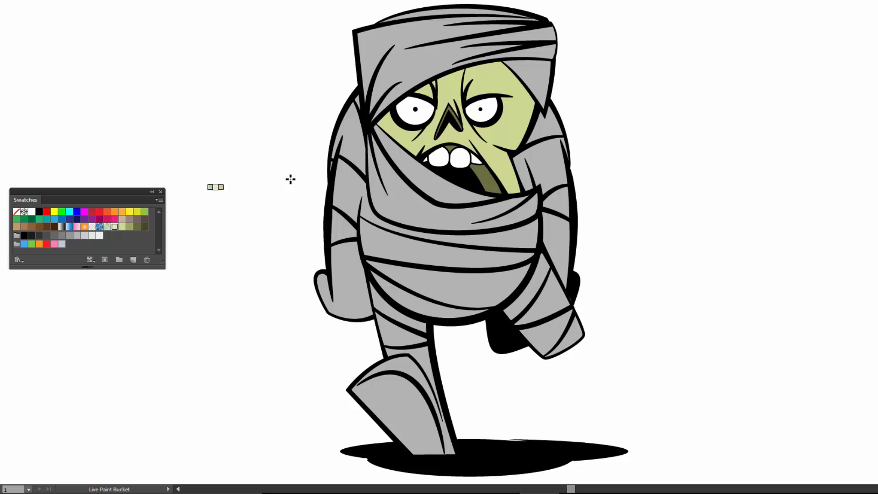
left_click(366, 157)
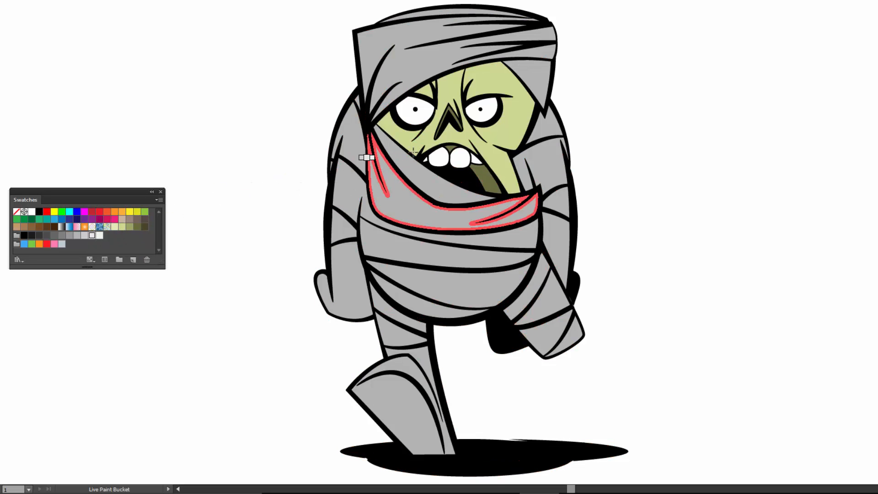
left_click(453, 155)
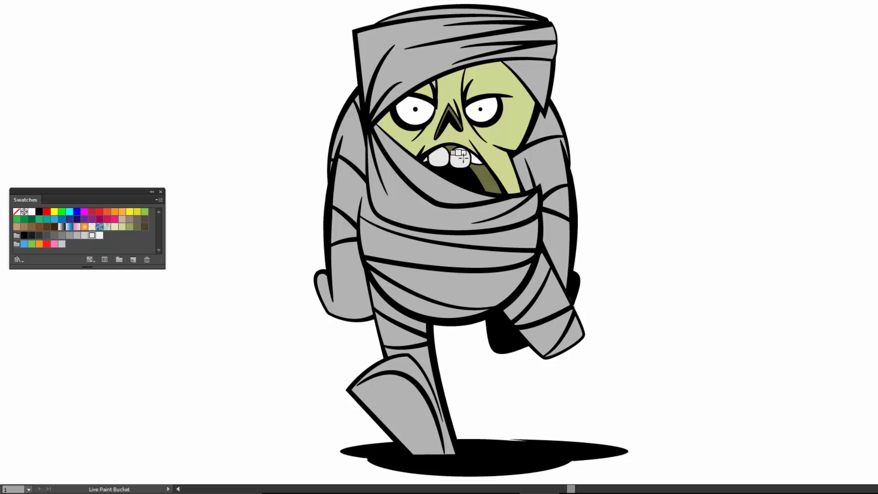